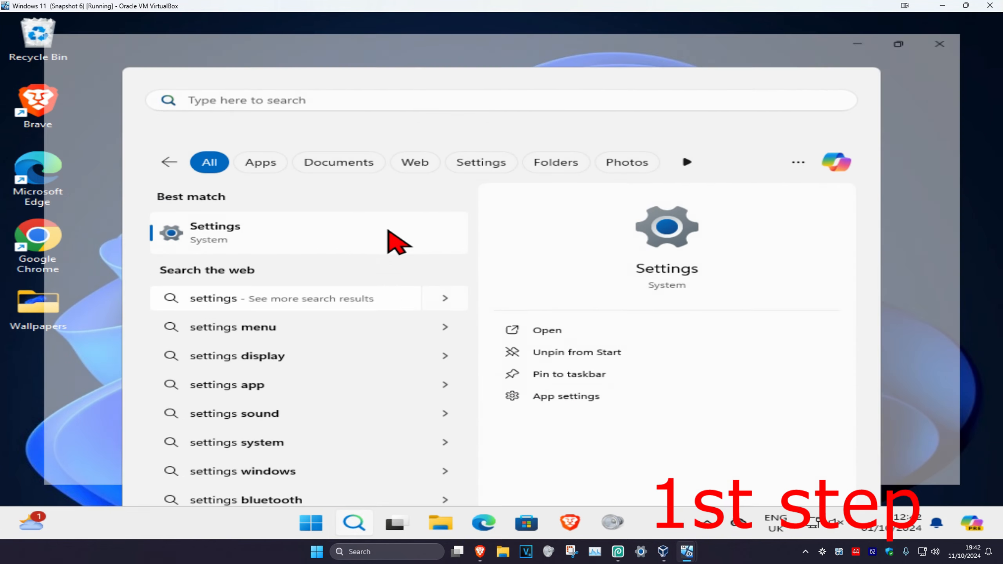
# - Launch Settings from search and go to Privacy & security, scrolling to Activity history
pyautogui.click(214, 231)
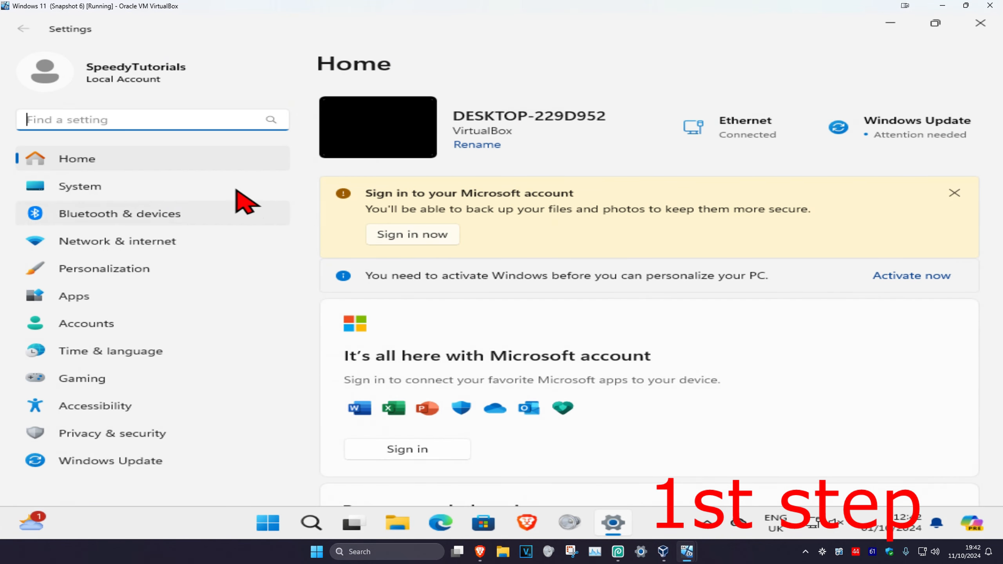
pyautogui.moveTo(149, 453)
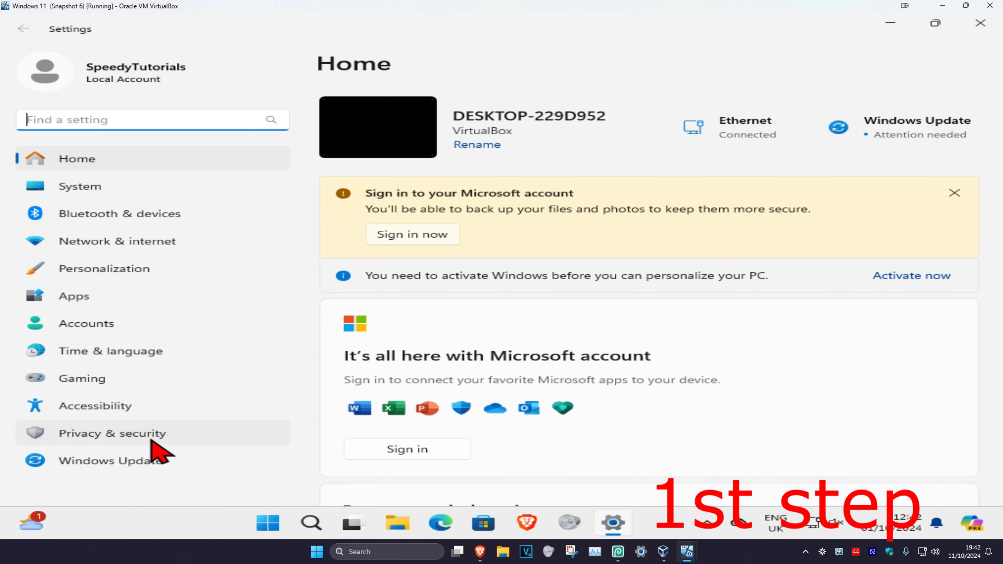
pyautogui.click(111, 433)
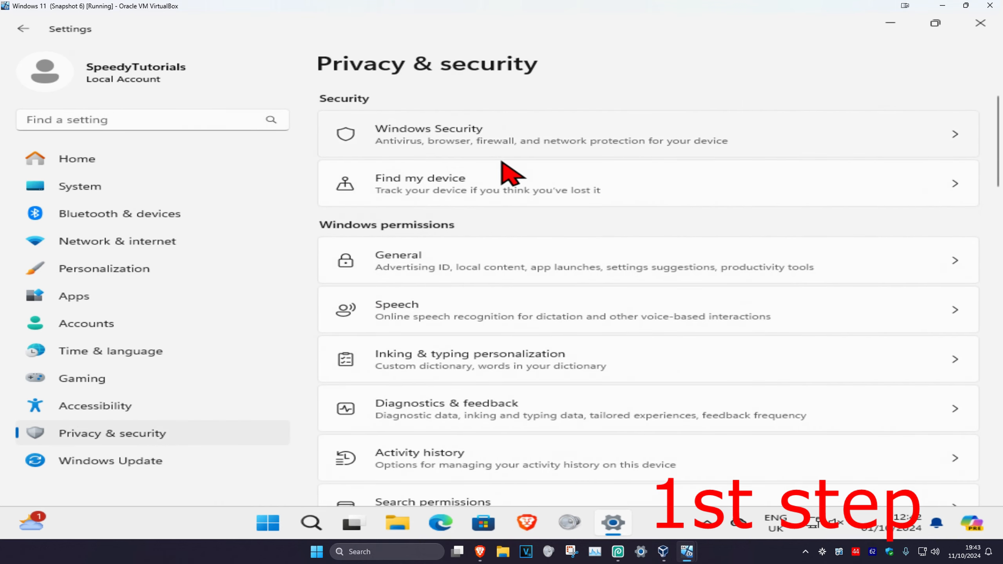
pyautogui.scroll(-3)
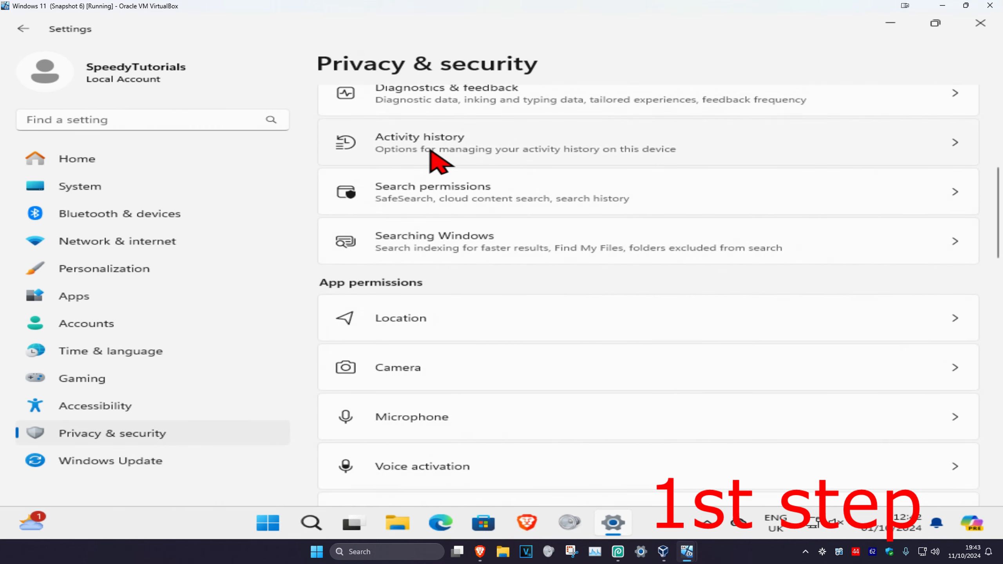
# - Clear all activity history, then switch 'Store my activity history on this device' Off
pyautogui.click(442, 141)
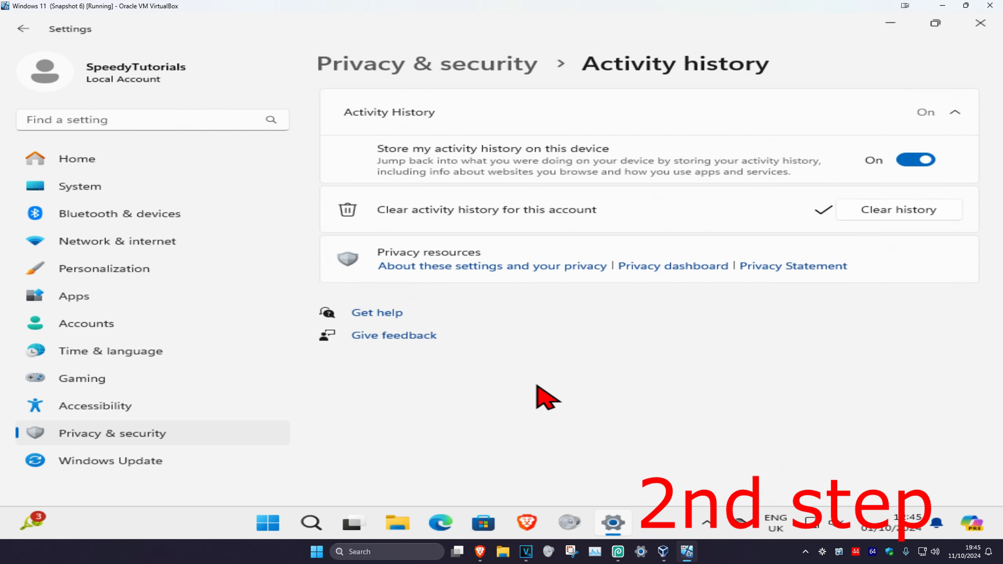
pyautogui.moveTo(710, 213)
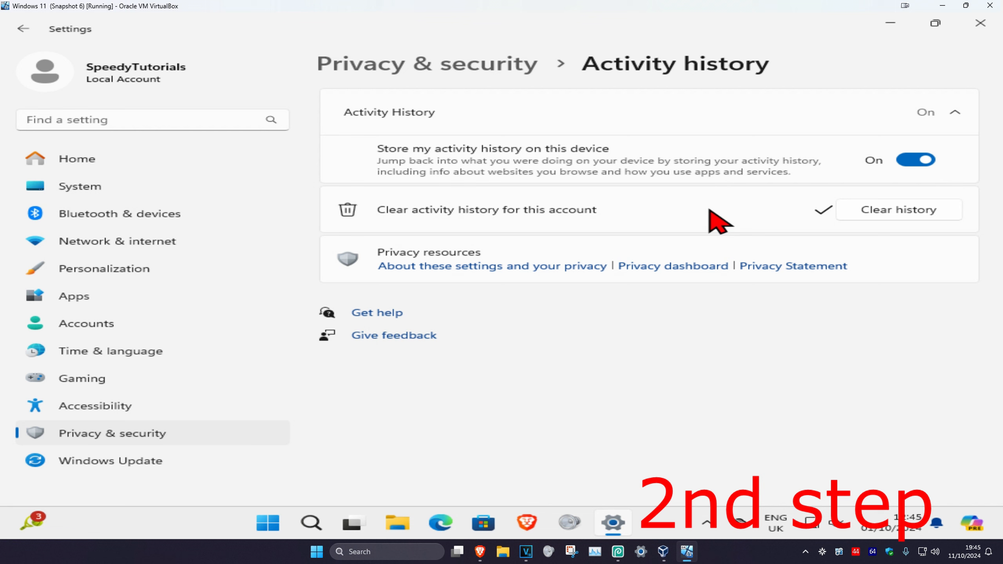
pyautogui.click(898, 210)
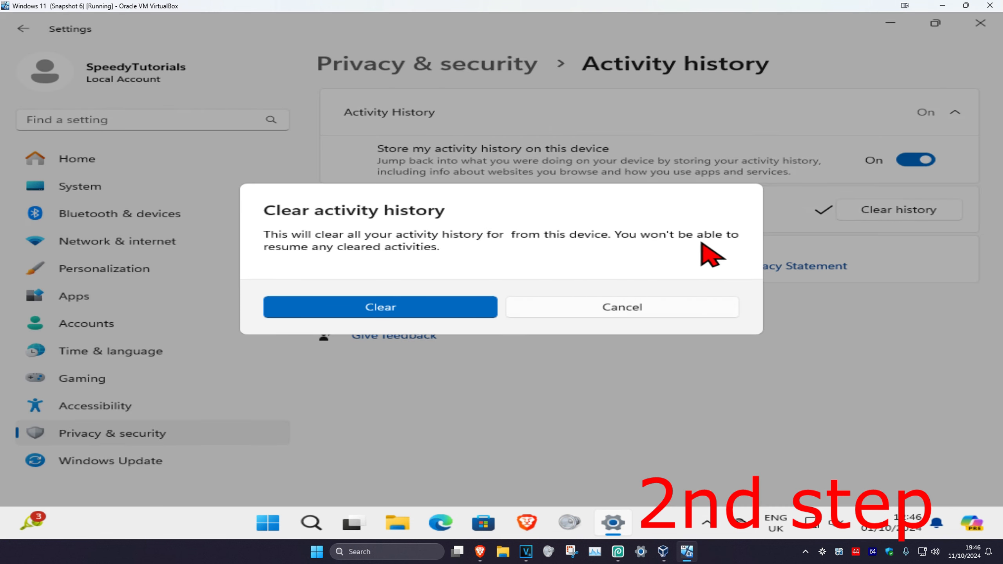
pyautogui.moveTo(582, 275)
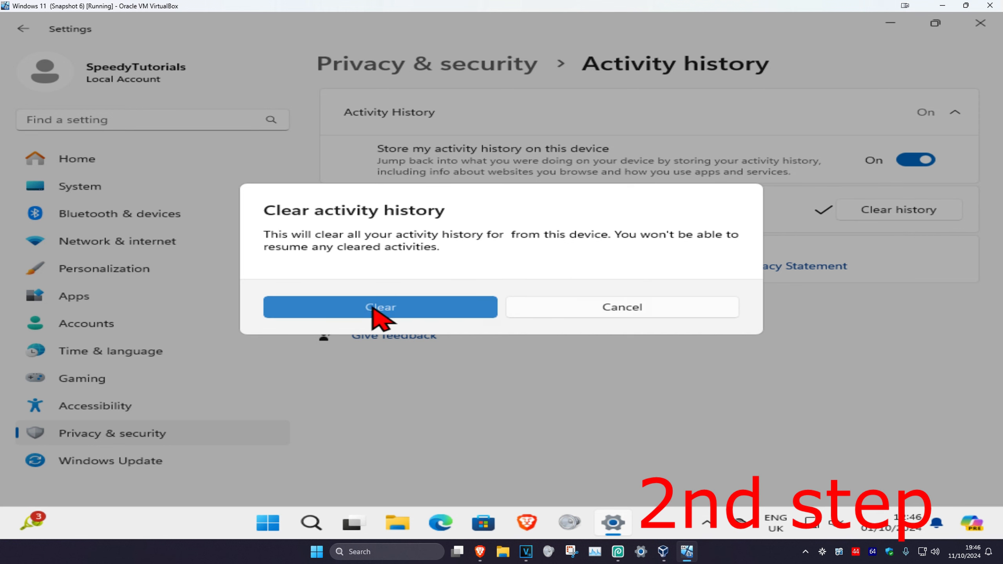
pyautogui.click(381, 307)
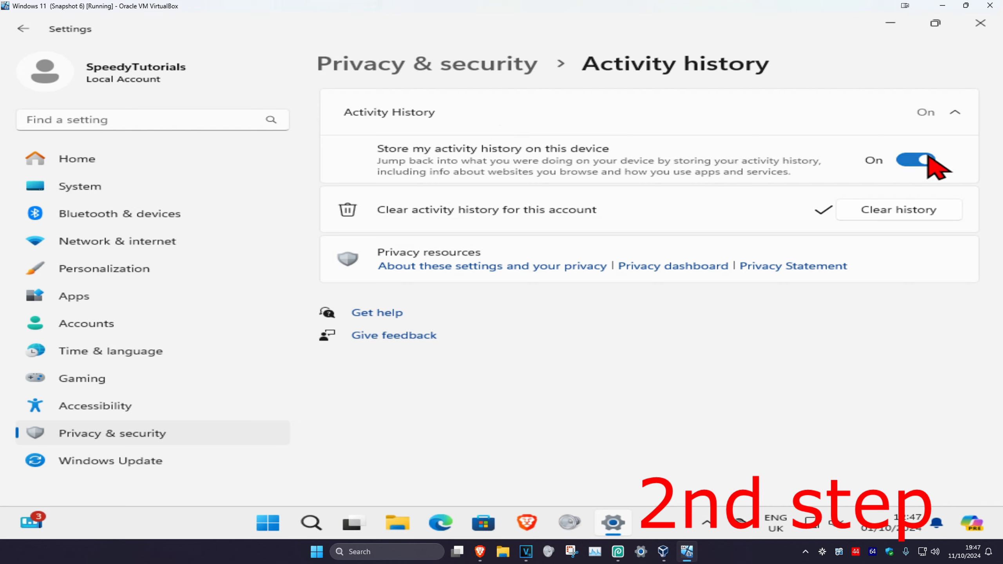
pyautogui.click(915, 159)
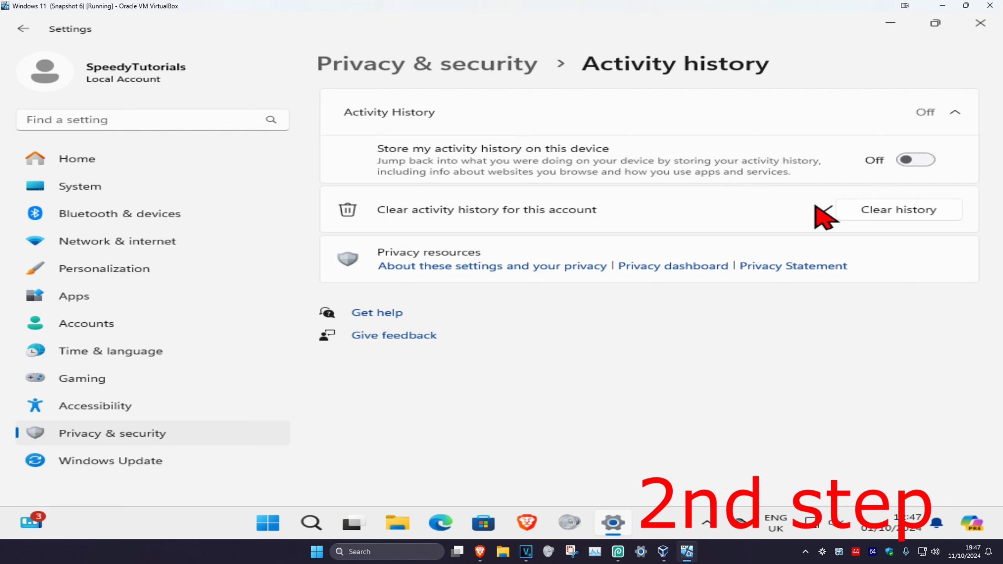